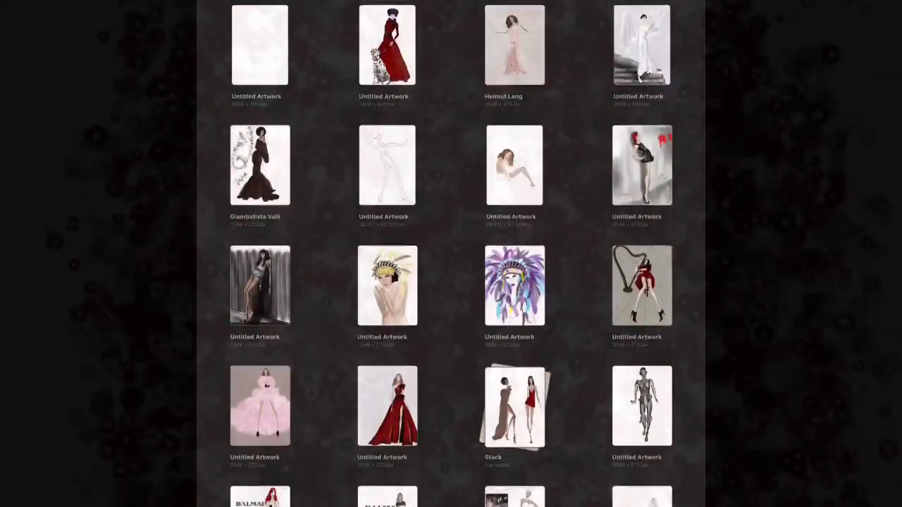
Step: Set the brush's shape source to the white sequin ring PNG from Photos
{"action": "scroll", "scroll_direction": "down", "scroll_amount": 3}
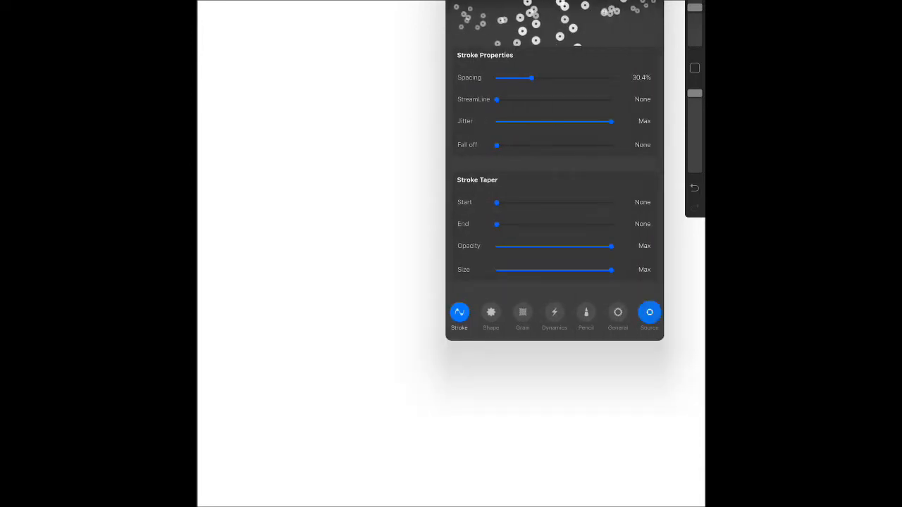
{"action": "left_click", "coordinate": [648, 313]}
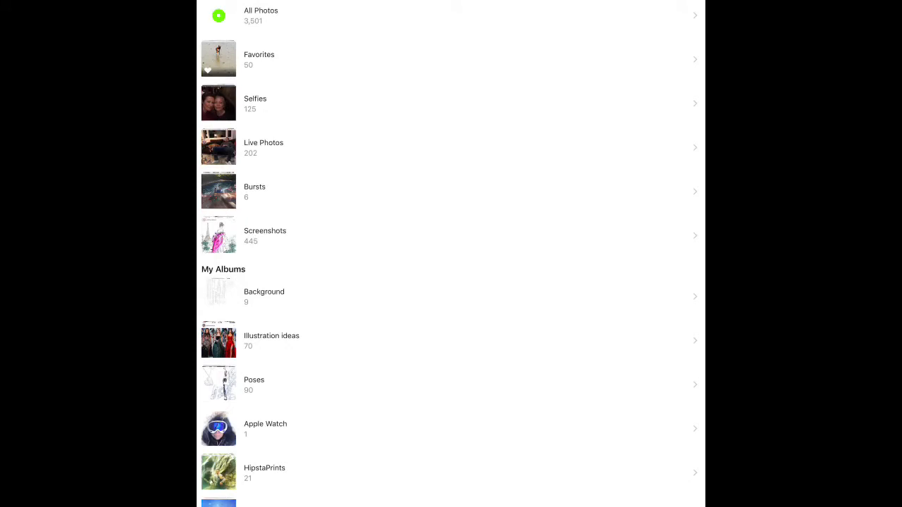
{"action": "left_click", "coordinate": [270, 338]}
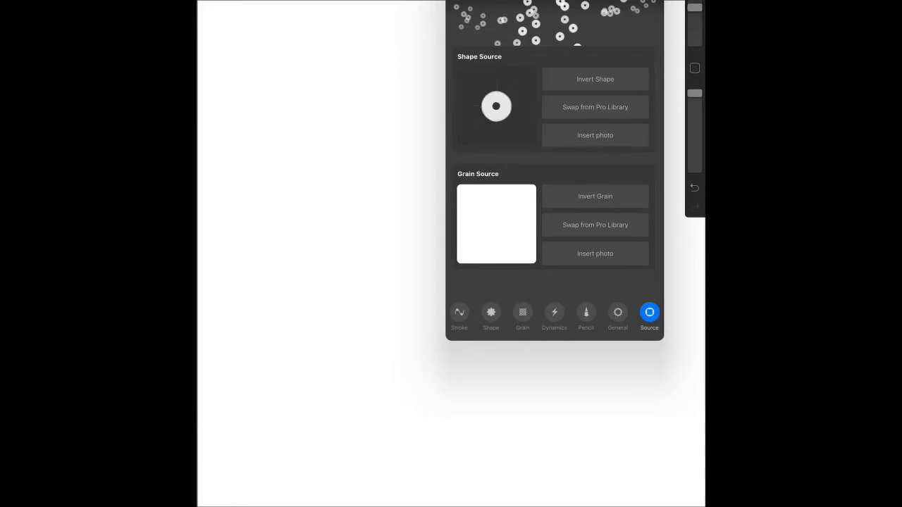
Step: Adjust the stroke Spacing slider through wide and tight values, settling at 28.9%
{"action": "left_click", "coordinate": [459, 313]}
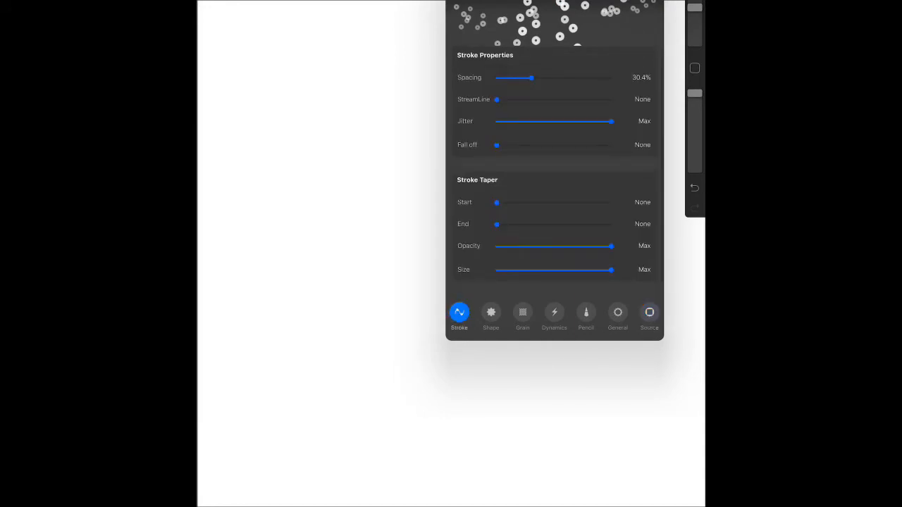
{"action": "left_click_drag", "start_coordinate": [532, 77], "coordinate": [572, 78]}
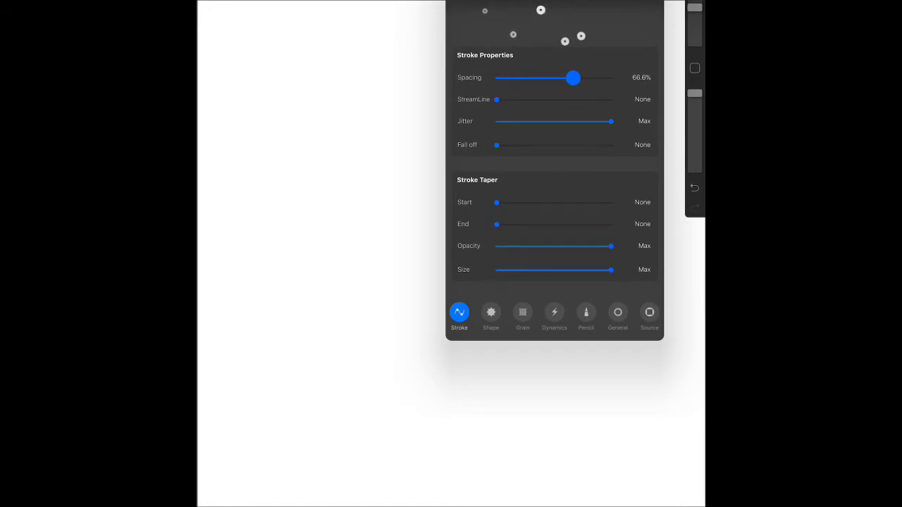
{"action": "left_click_drag", "start_coordinate": [571, 77], "coordinate": [607, 77]}
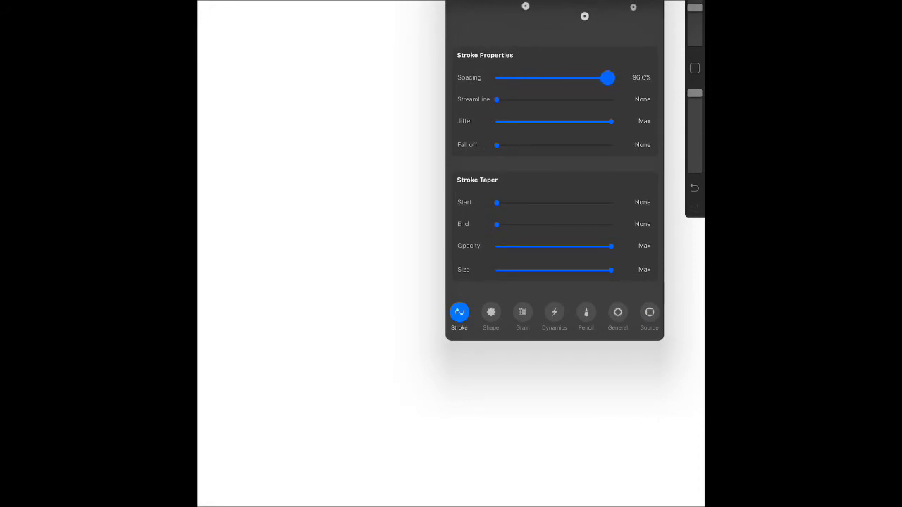
{"action": "left_click_drag", "start_coordinate": [607, 78], "coordinate": [583, 78]}
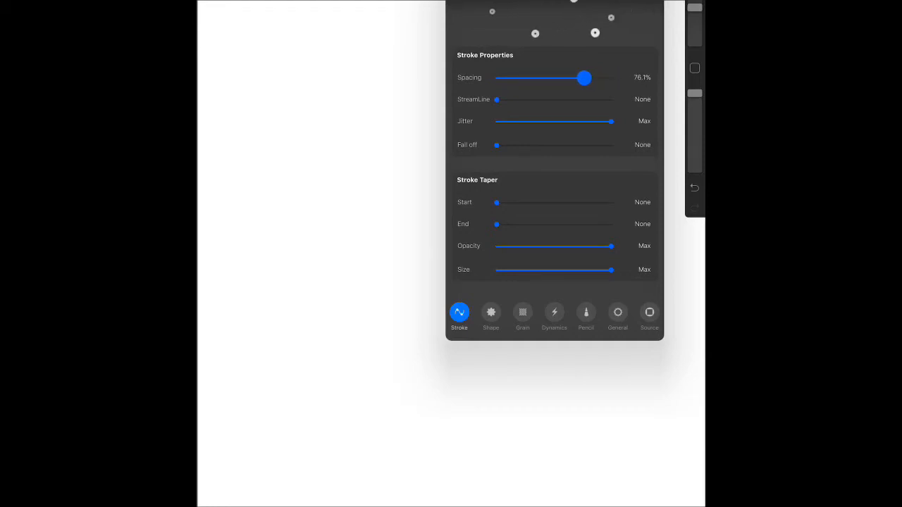
{"action": "left_click_drag", "start_coordinate": [584, 79], "coordinate": [512, 79]}
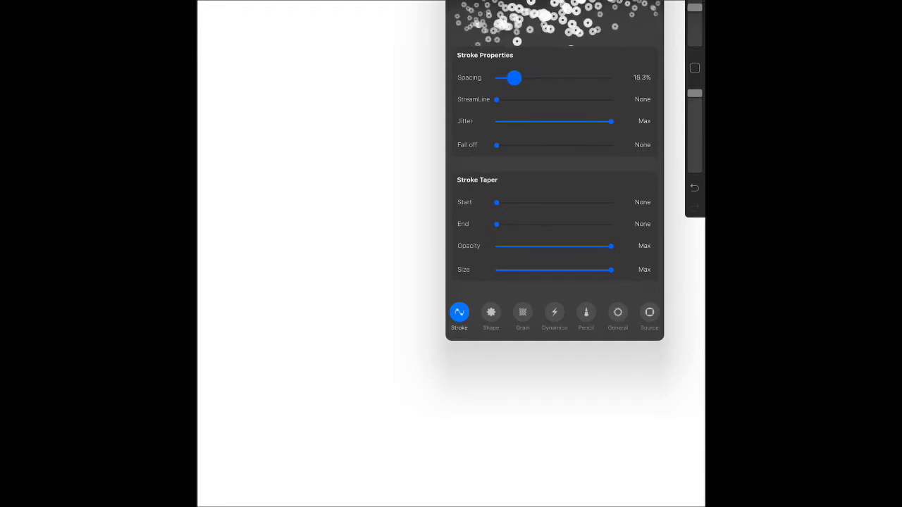
{"action": "left_click_drag", "start_coordinate": [513, 79], "coordinate": [532, 79]}
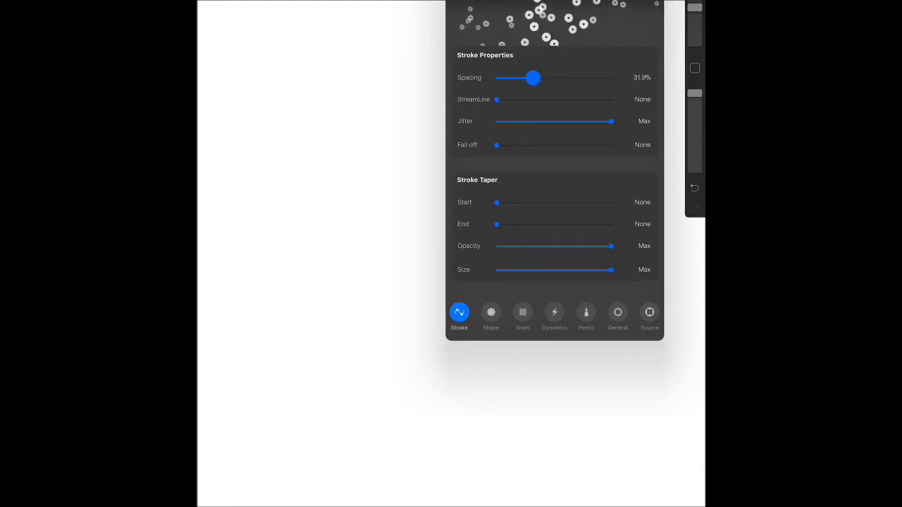
{"action": "left_click_drag", "start_coordinate": [538, 79], "coordinate": [527, 79]}
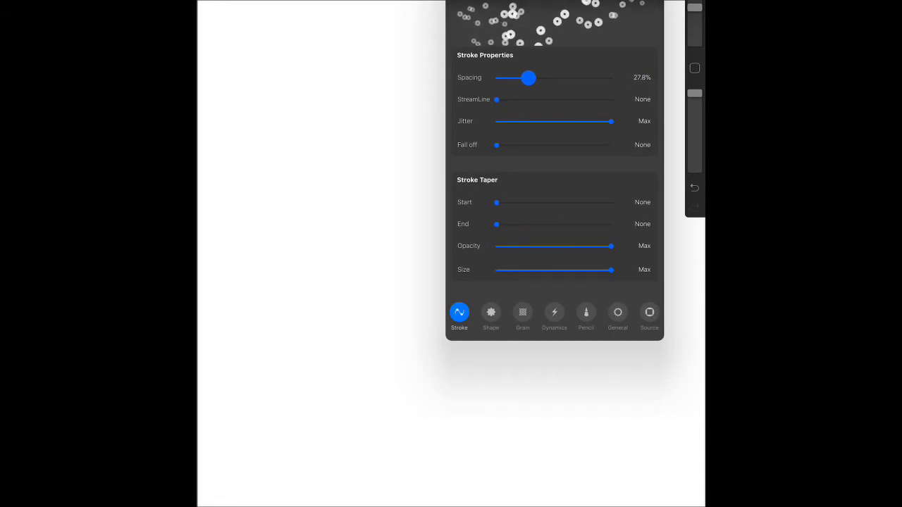
{"action": "left_click_drag", "start_coordinate": [527, 77], "coordinate": [514, 77]}
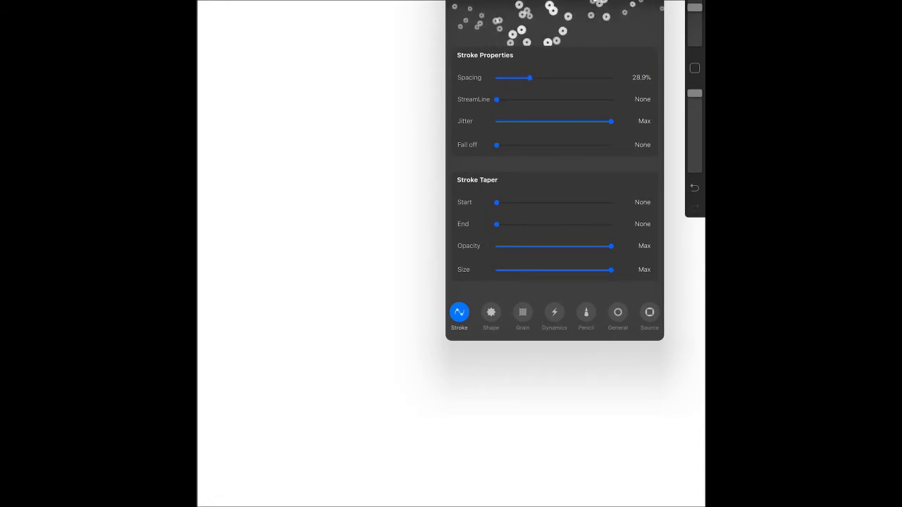